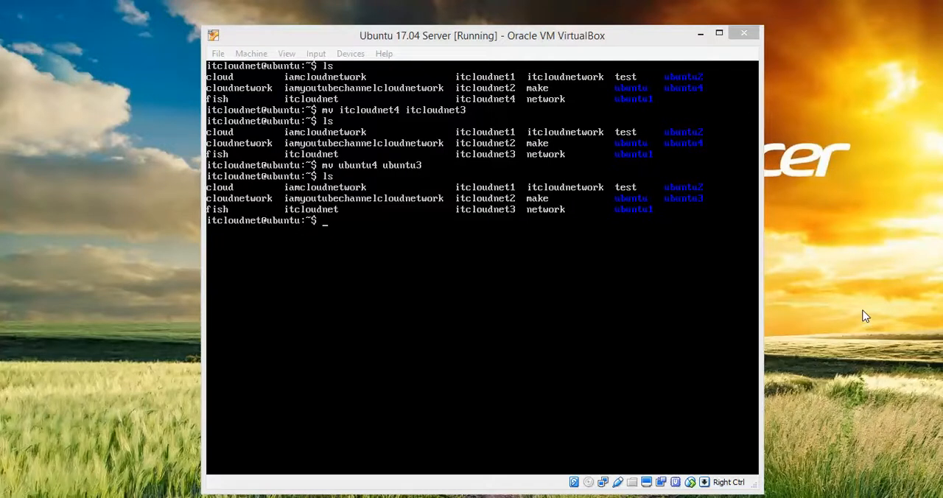
{"action": "mouse_move", "coordinate": [862, 311]}
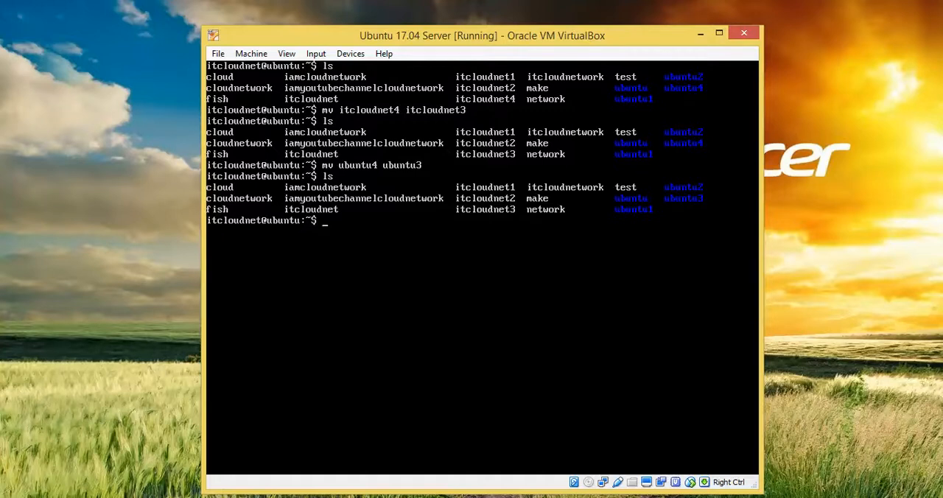
Clear the VM terminal and relist the home directory showing itcloudnet3 and ubuntu3
{"action": "type", "text": "mc"}
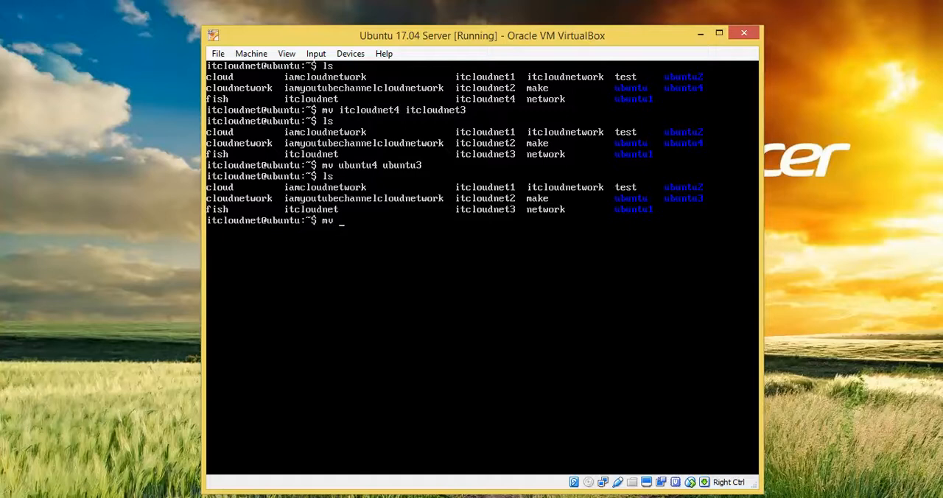
{"action": "type", "text": "cl"}
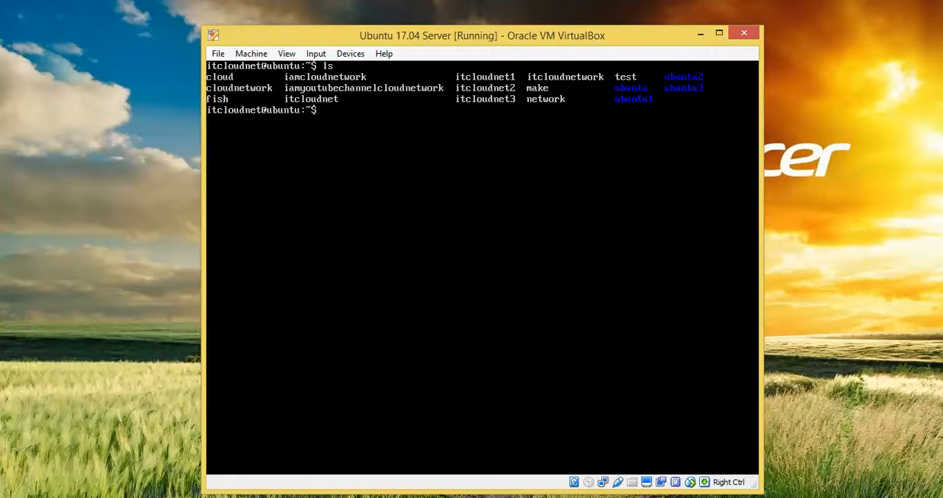
Rename itcloudnet3 to itcloudnet4 with mv and verify it in the listing
{"action": "type", "text": "mv i"}
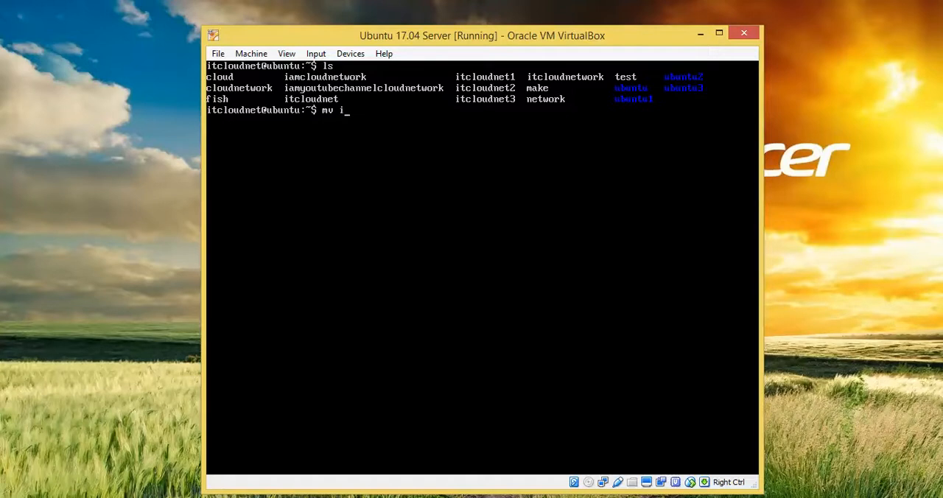
{"action": "type", "text": "tcloudnet3"}
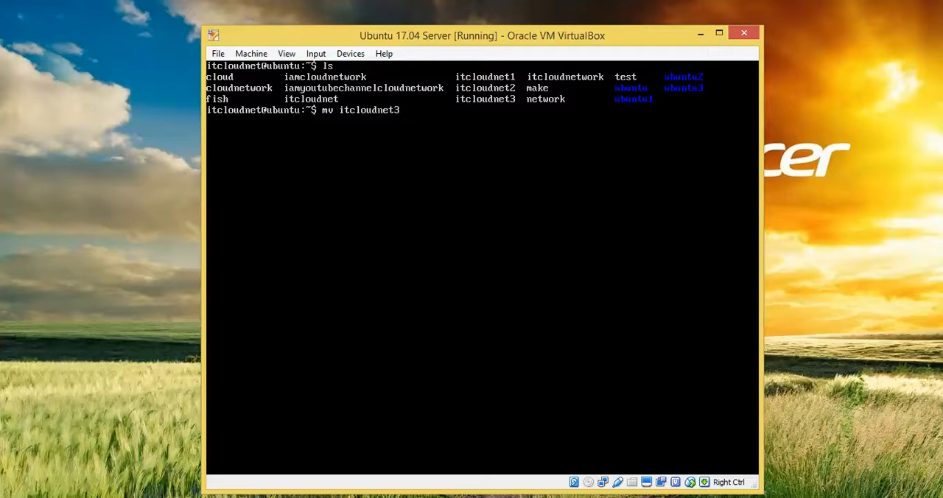
{"action": "type", "text": "itcloudnet"}
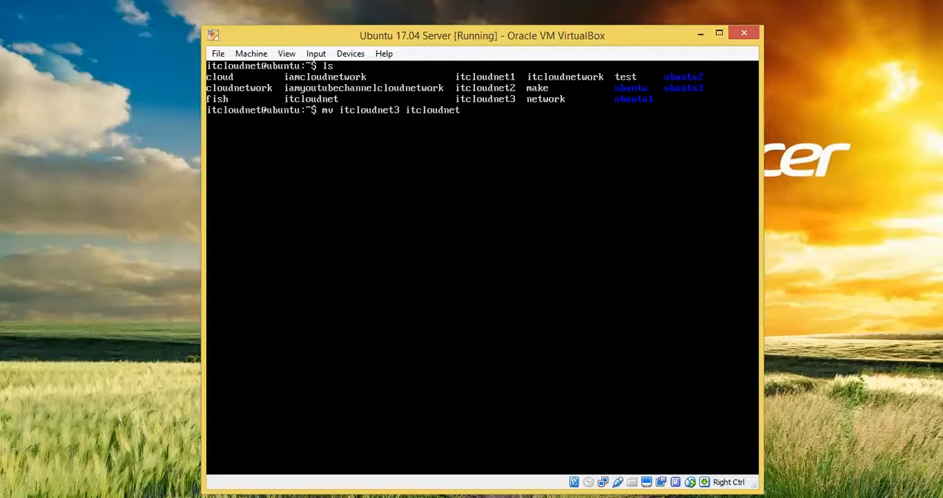
{"action": "key", "text": "Return"}
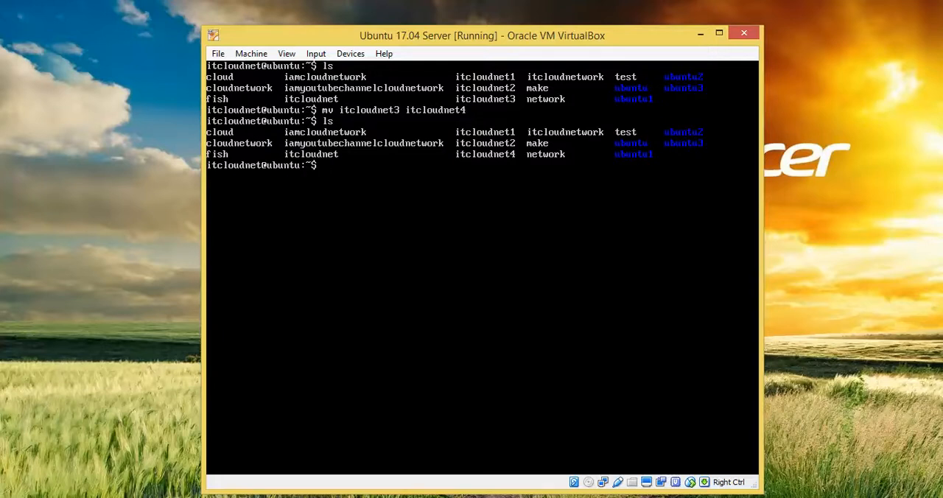
Rename the ubuntu3 directory to ubuntu4 with mv and confirm via ls
{"action": "type", "text": "mv"}
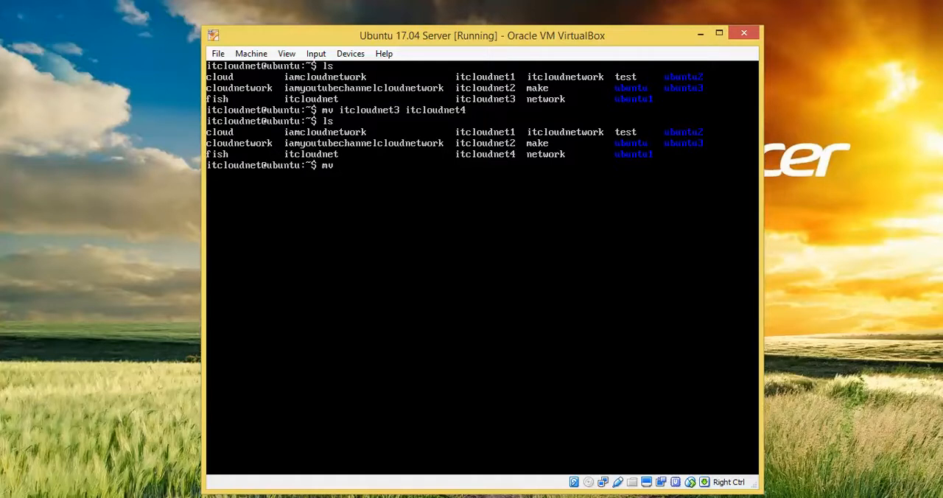
{"action": "type", "text": "ubuntu3 ubuntu"}
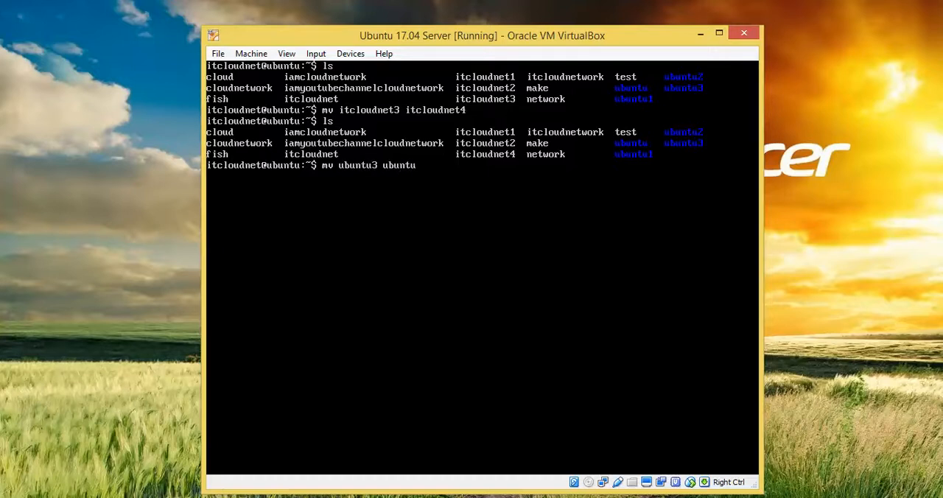
{"action": "key", "text": "Return"}
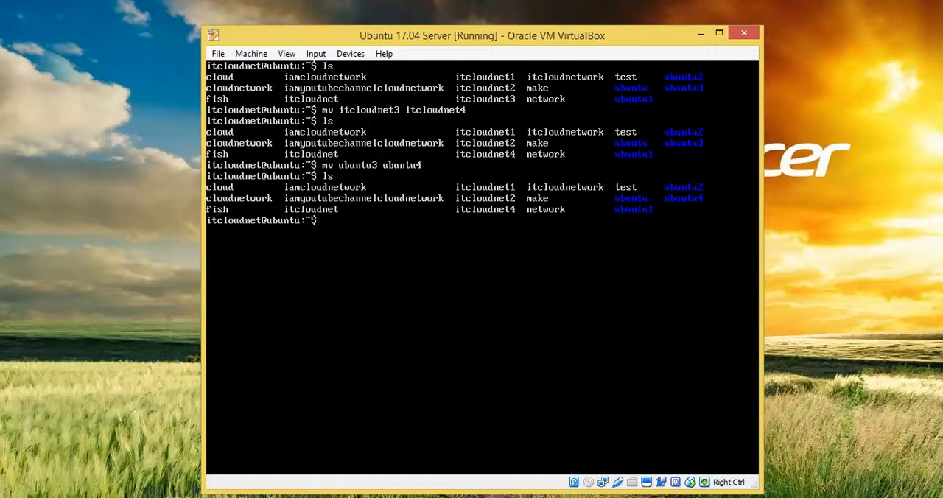
{"action": "mouse_move", "coordinate": [916, 272]}
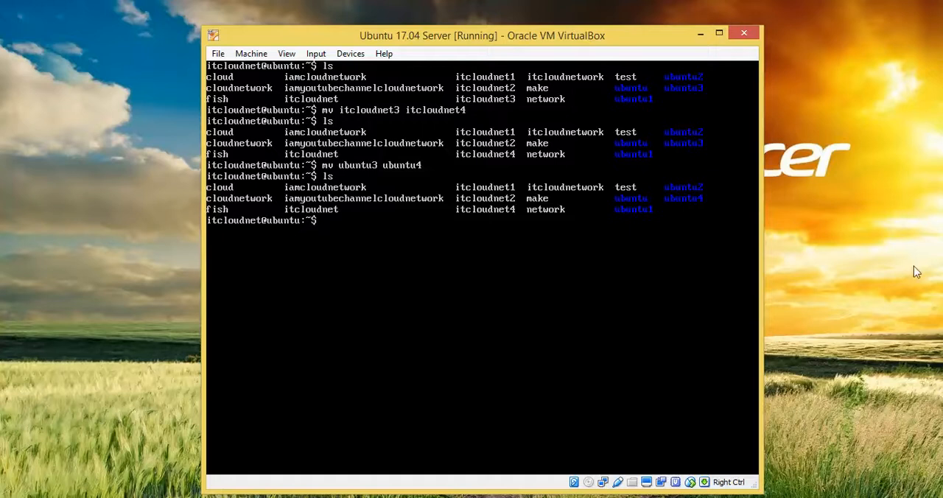